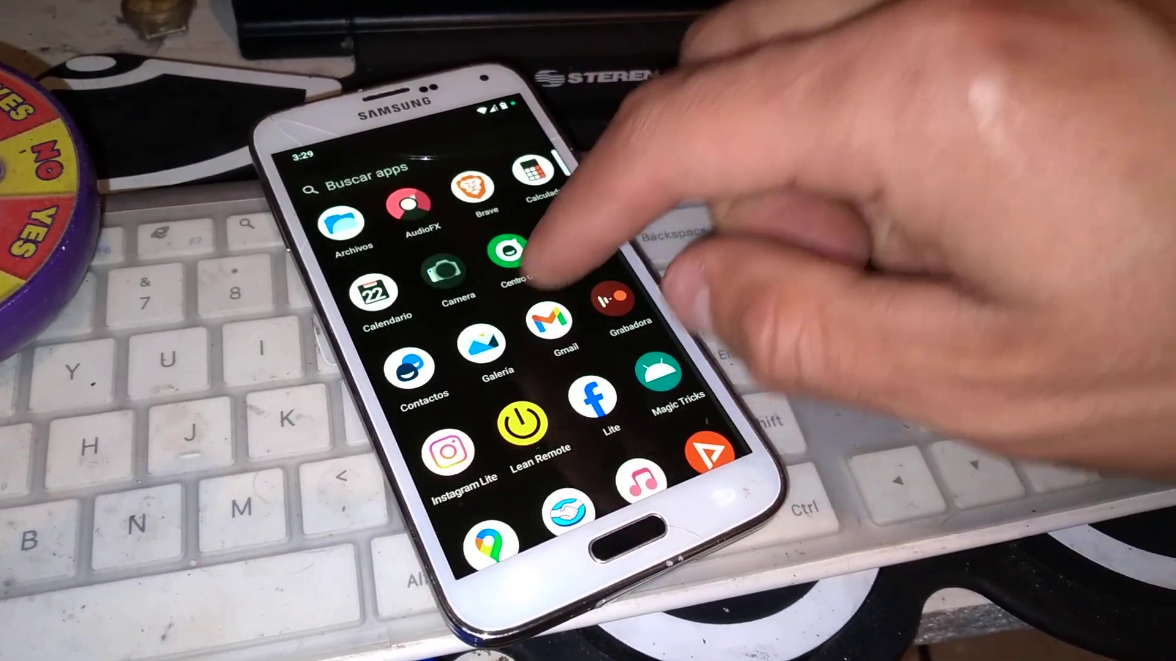
scroll("down", 3)
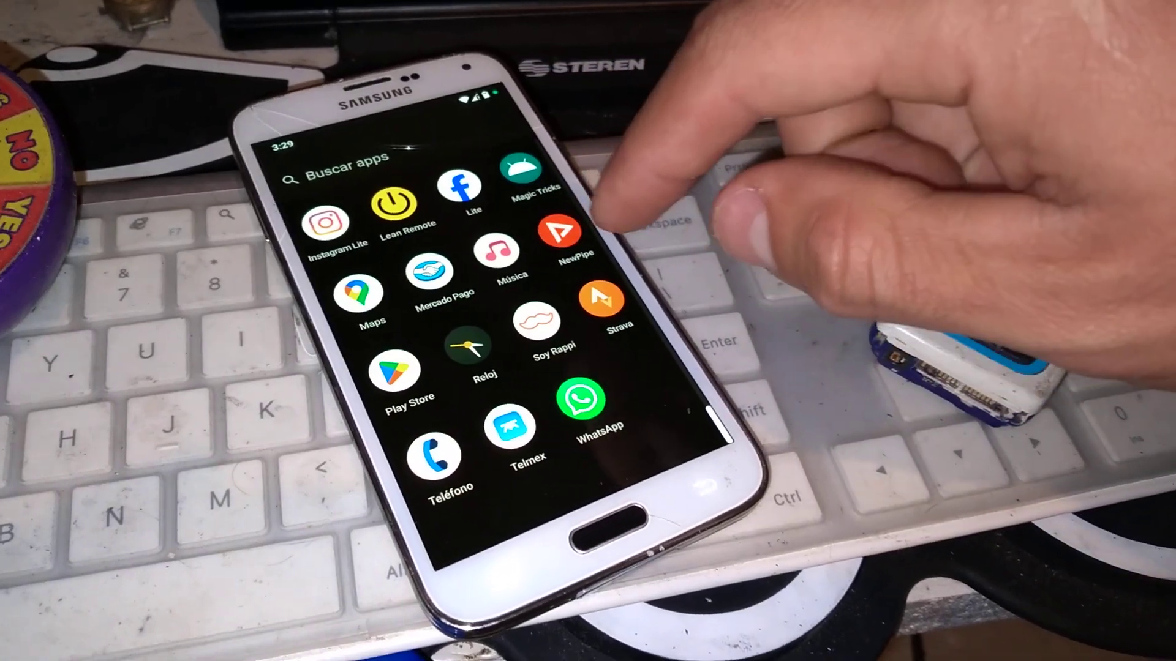